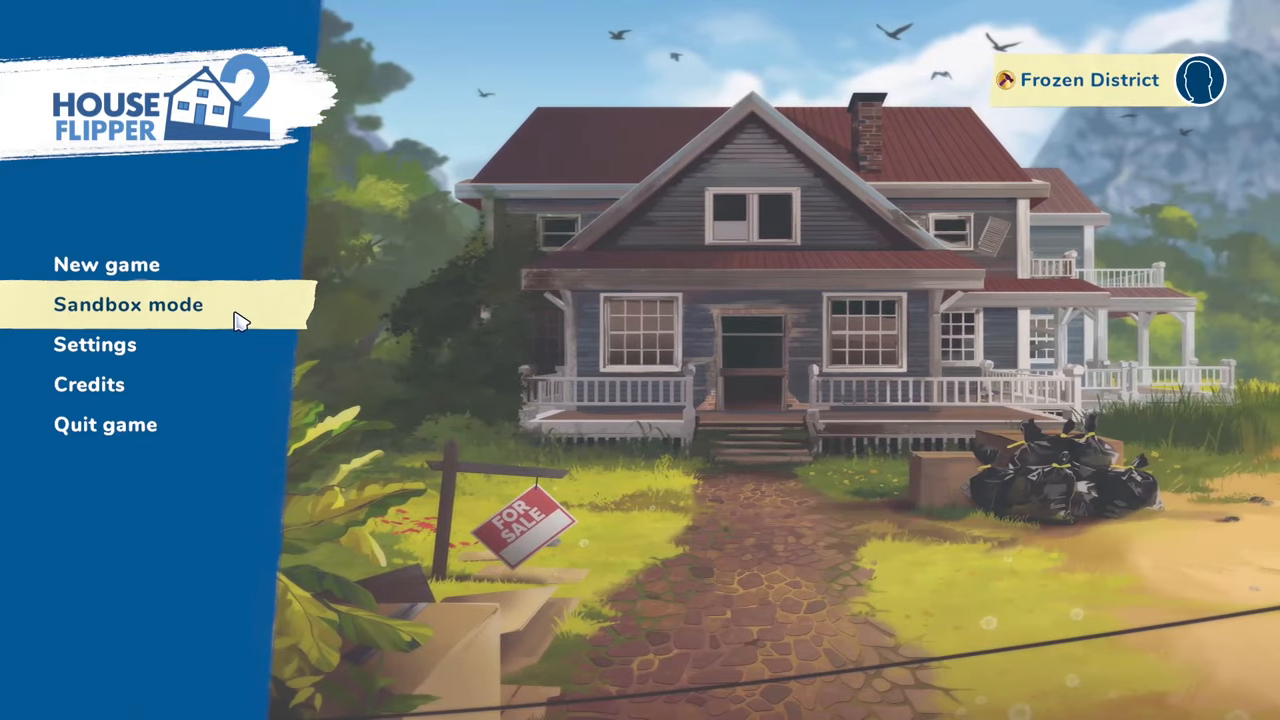
- Start a Sandbox mode game from the main menu
{"action": "left_click", "coordinate": [128, 304]}
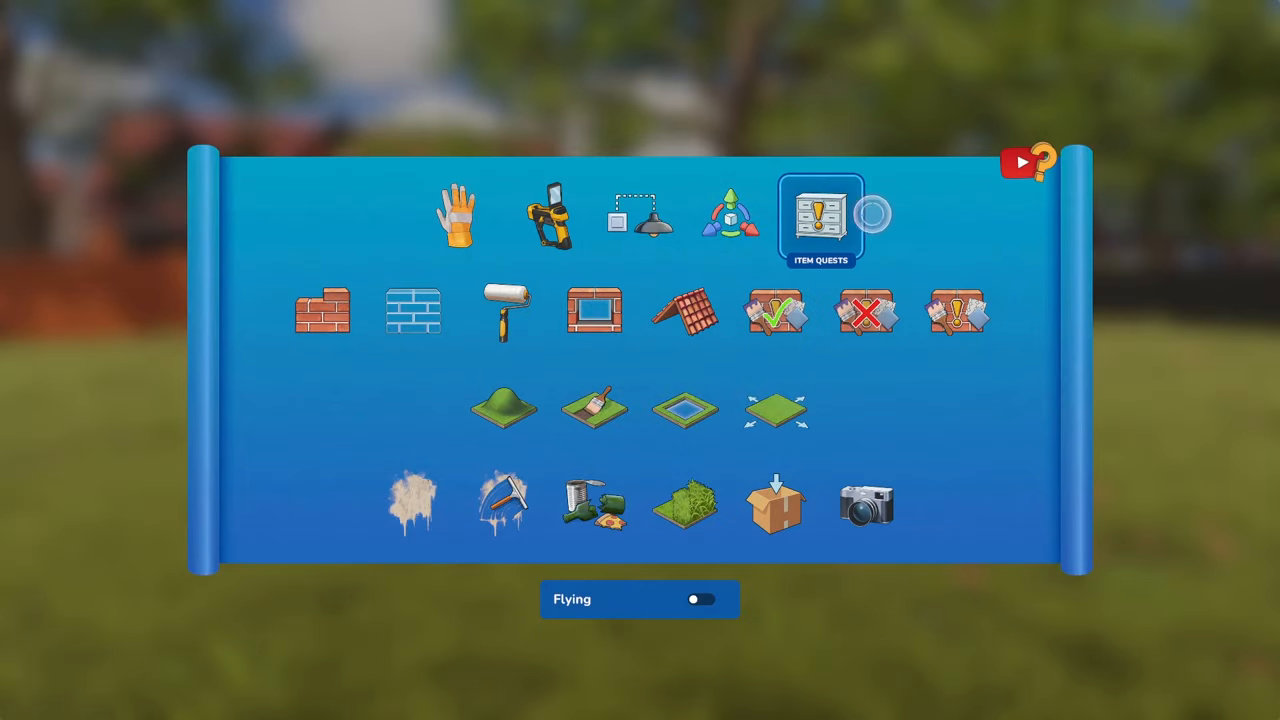
{"action": "left_click", "coordinate": [322, 312]}
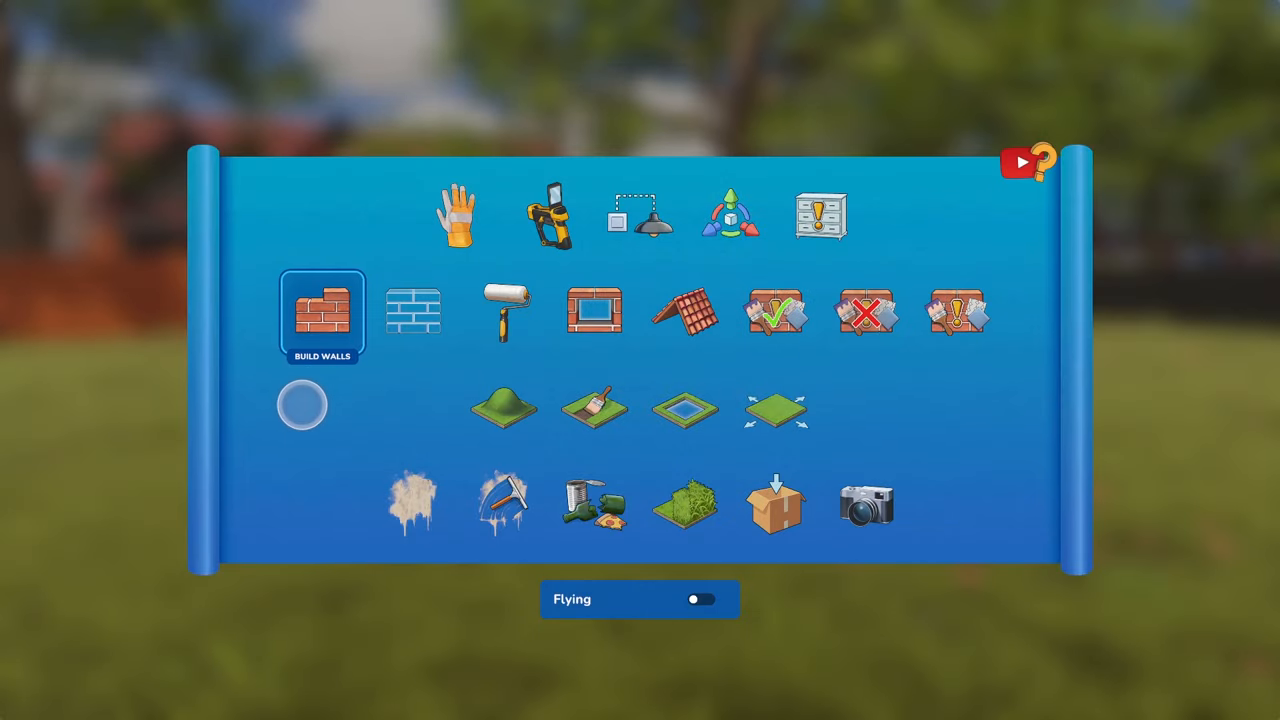
{"action": "left_click", "coordinate": [594, 504]}
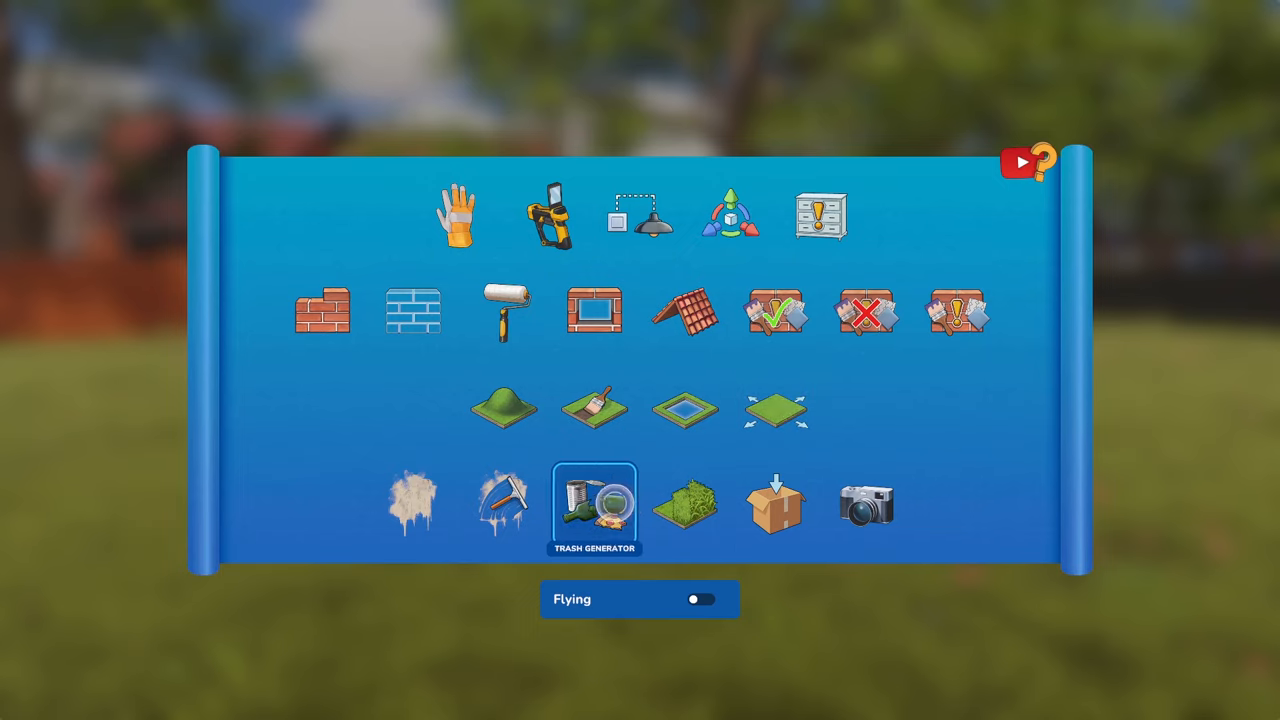
{"action": "left_click", "coordinate": [412, 504]}
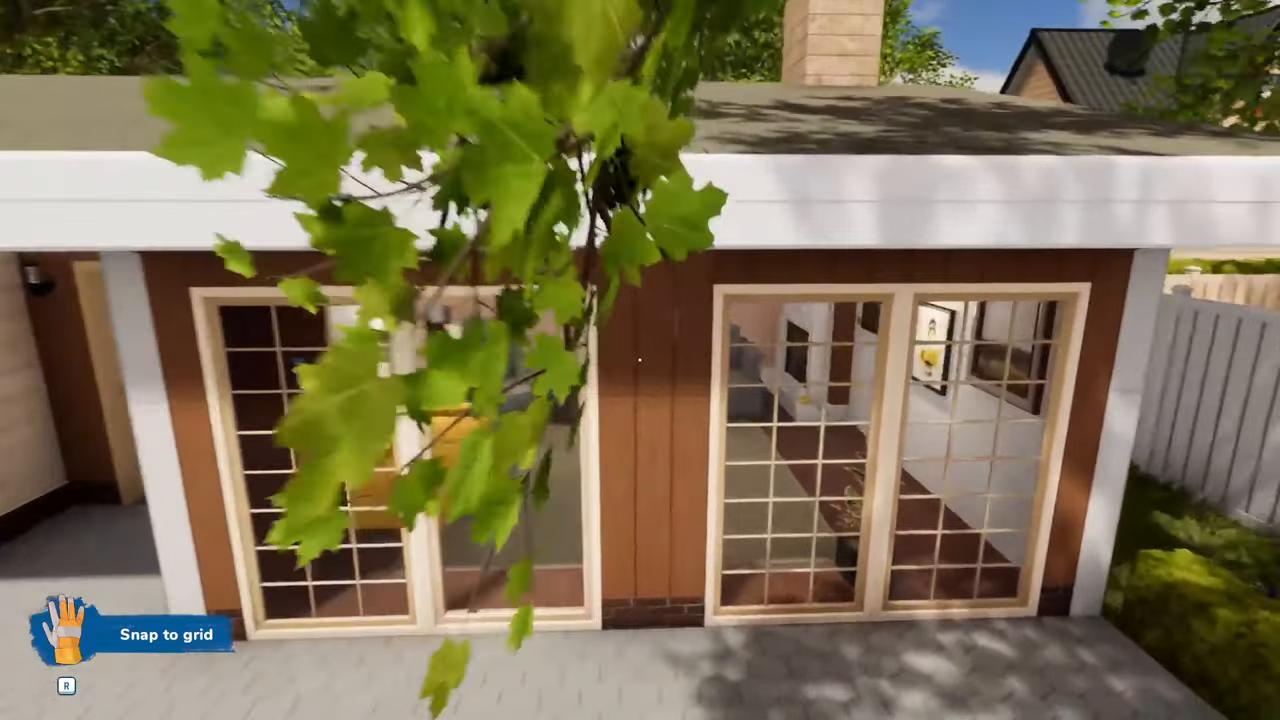
{"action": "mouse_move", "coordinate": [640, 360]}
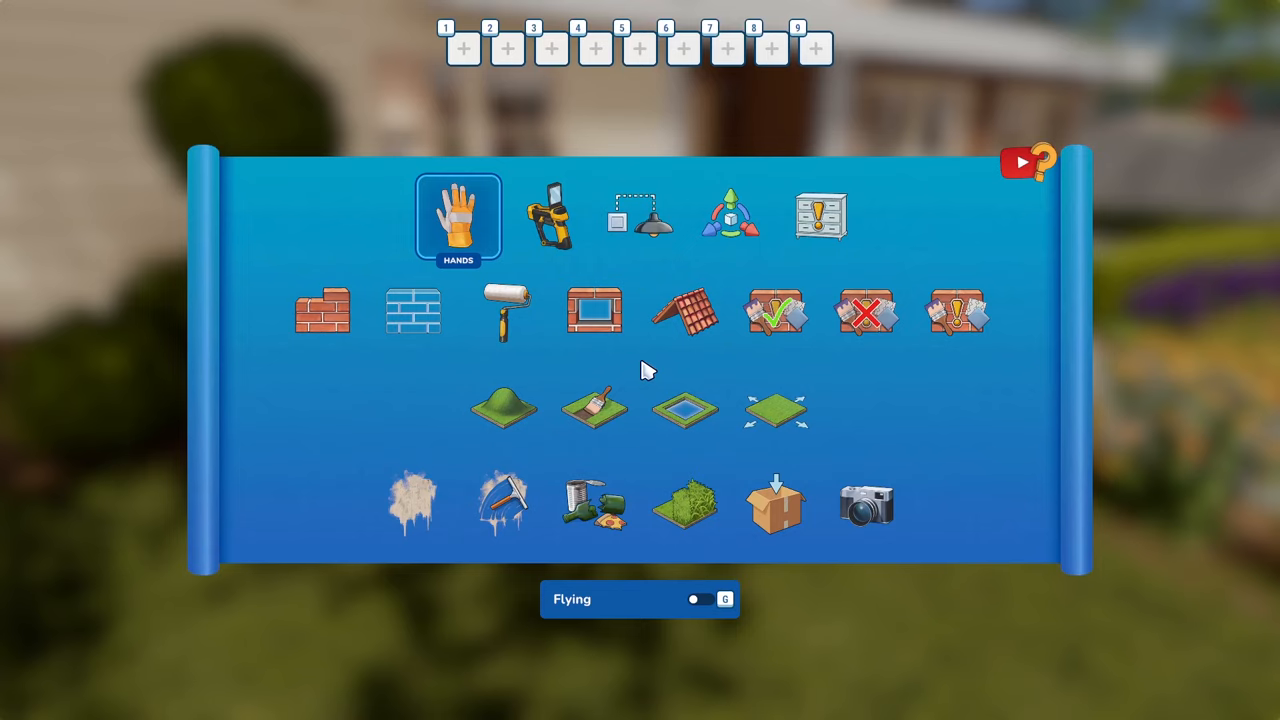
- Assign the Hands tool to toolbar shortcut slot 1
{"action": "left_click", "coordinate": [594, 310]}
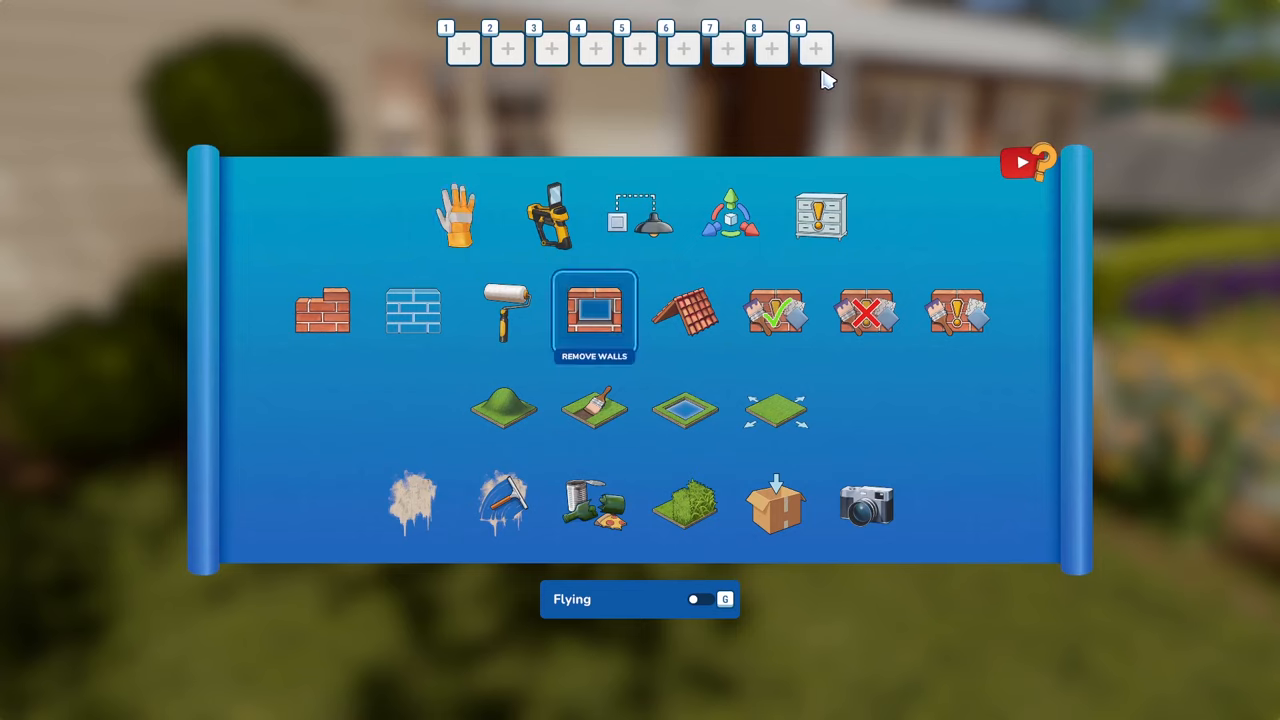
{"action": "left_click", "coordinate": [458, 218]}
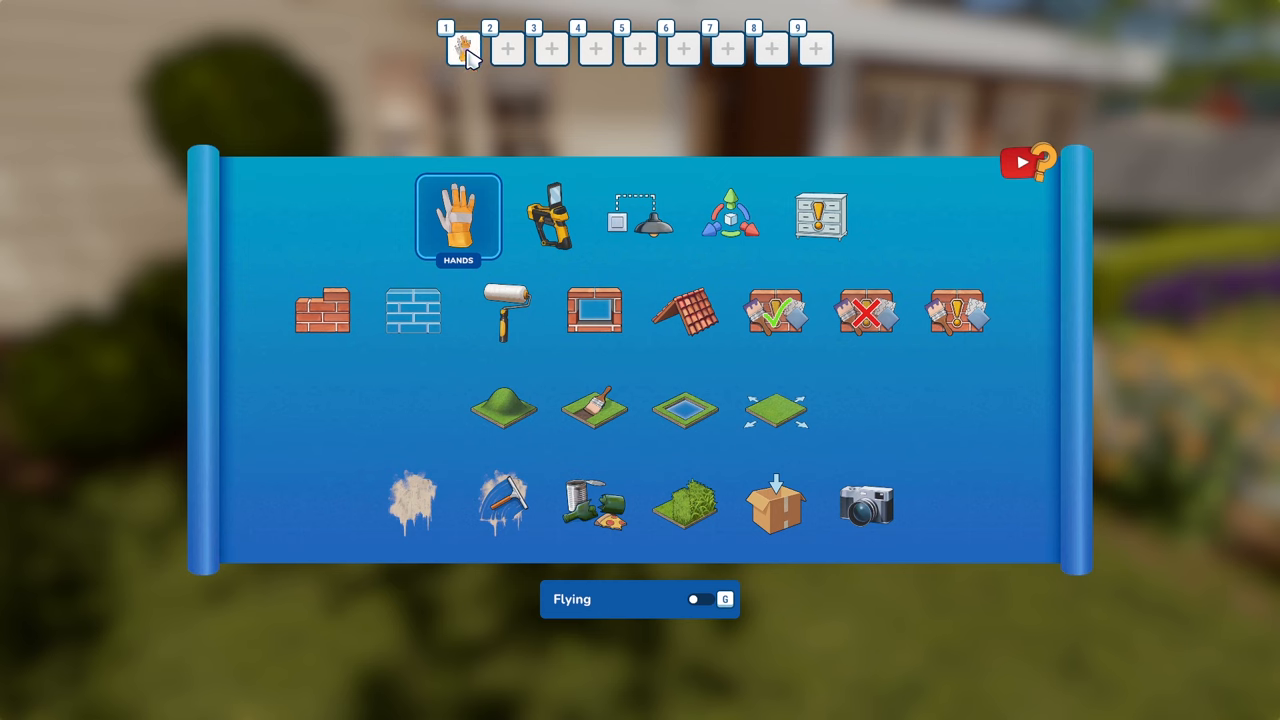
{"action": "left_click", "coordinate": [640, 216]}
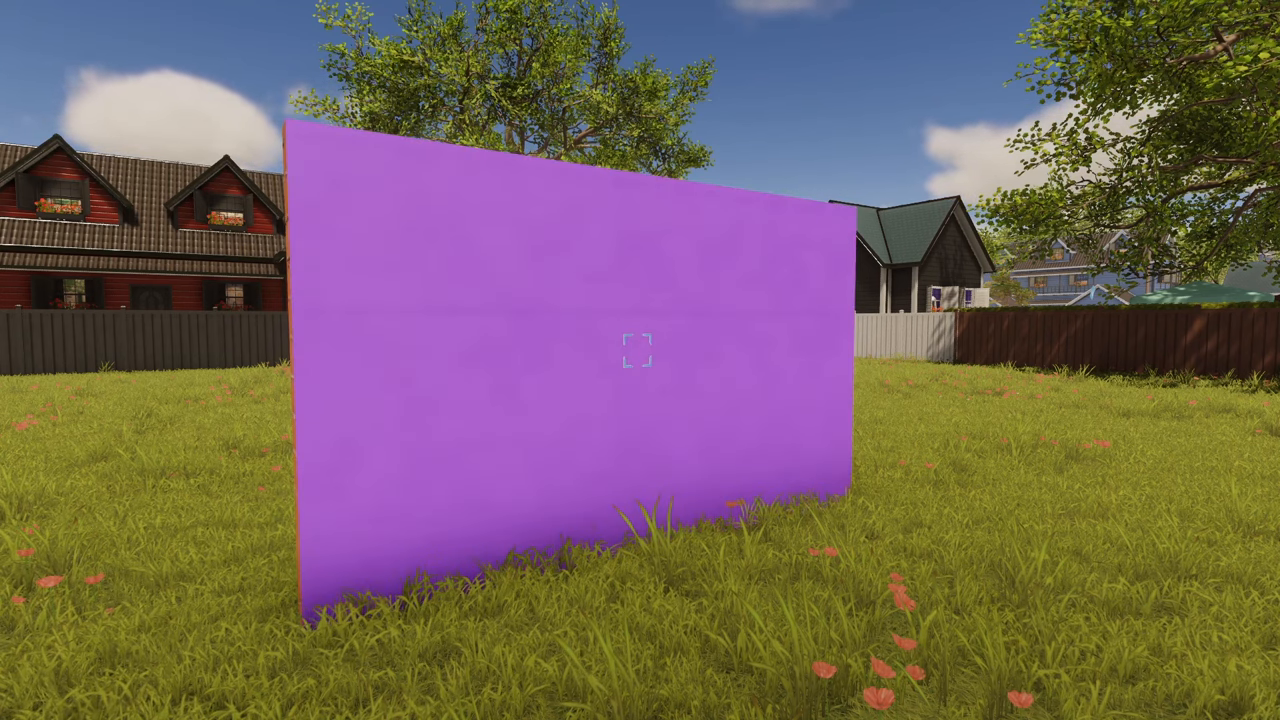
- Bring up the pause menu over the yard with the purple wall
{"action": "key", "text": "Escape"}
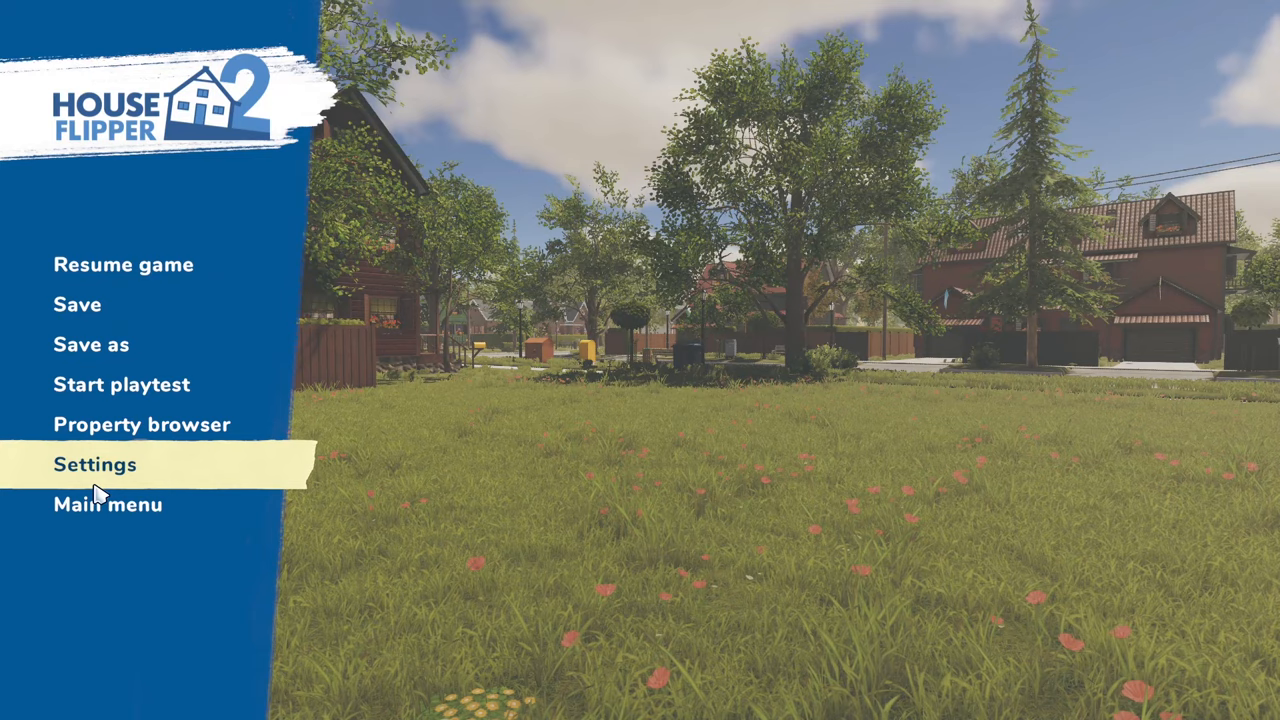
- Show the Key bindings settings listing the sandbox undo and redo shortcuts
{"action": "left_click", "coordinate": [92, 464]}
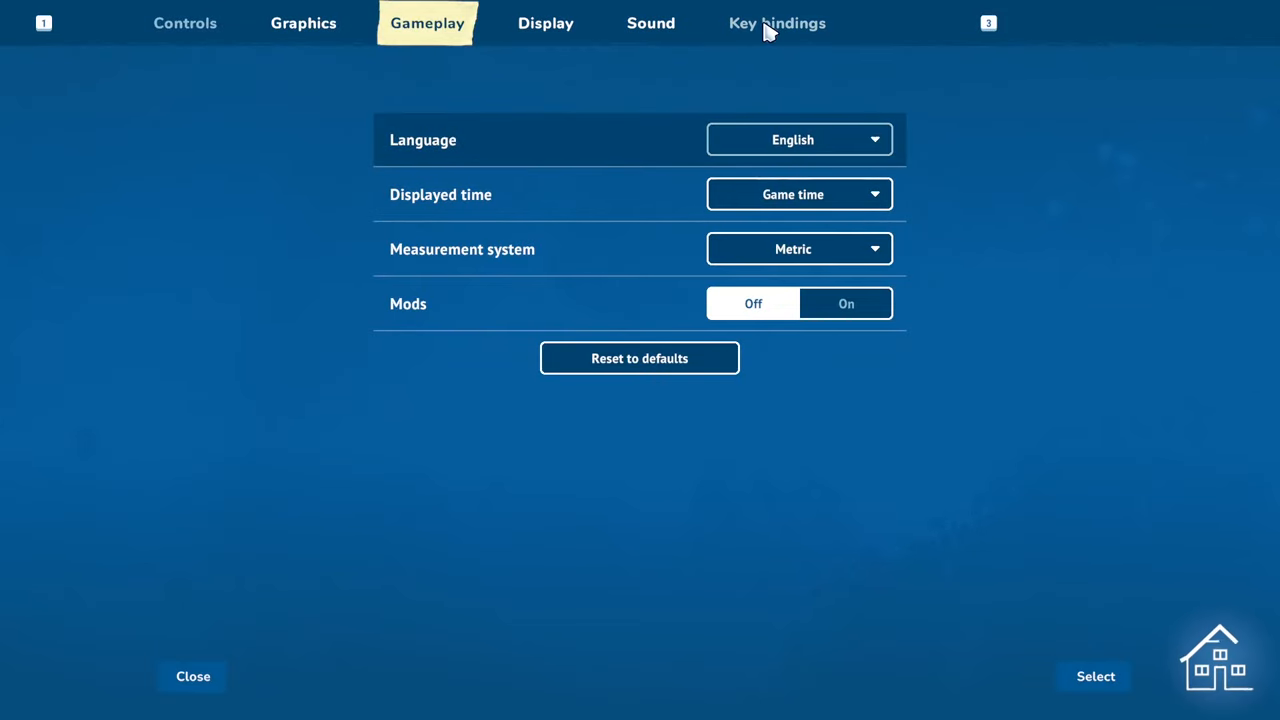
{"action": "left_click", "coordinate": [776, 24]}
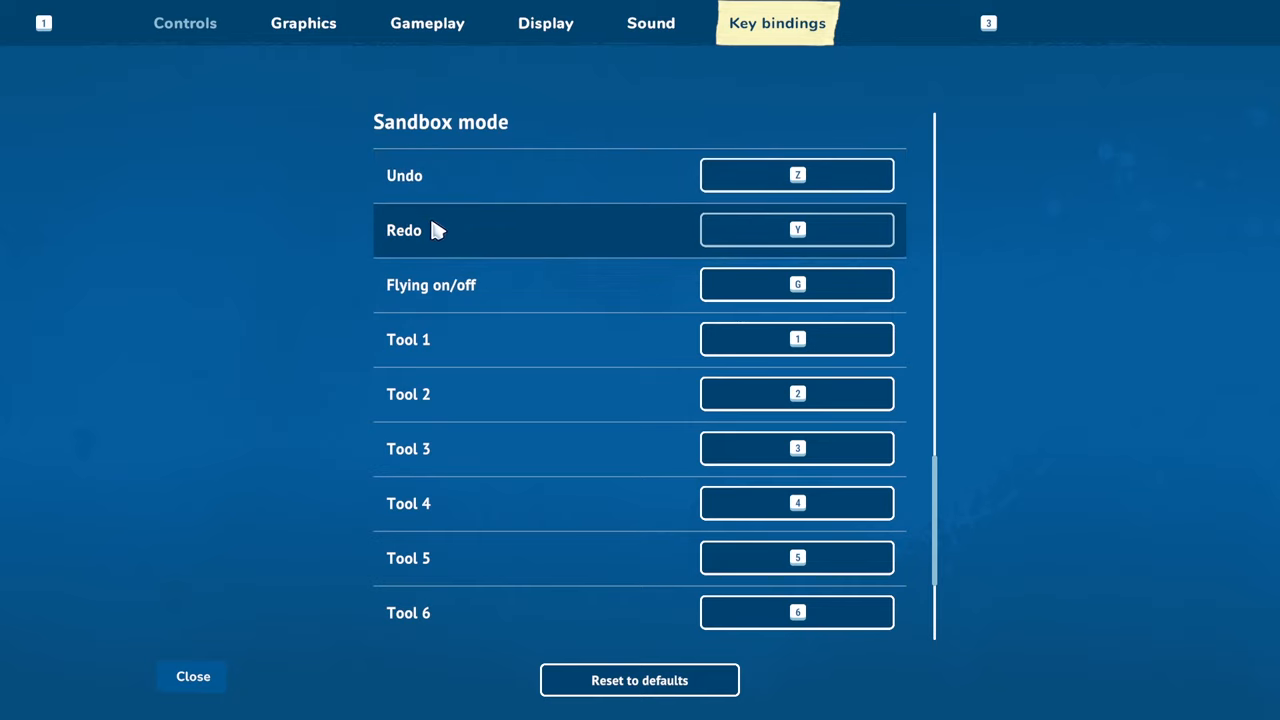
{"action": "mouse_move", "coordinate": [590, 176]}
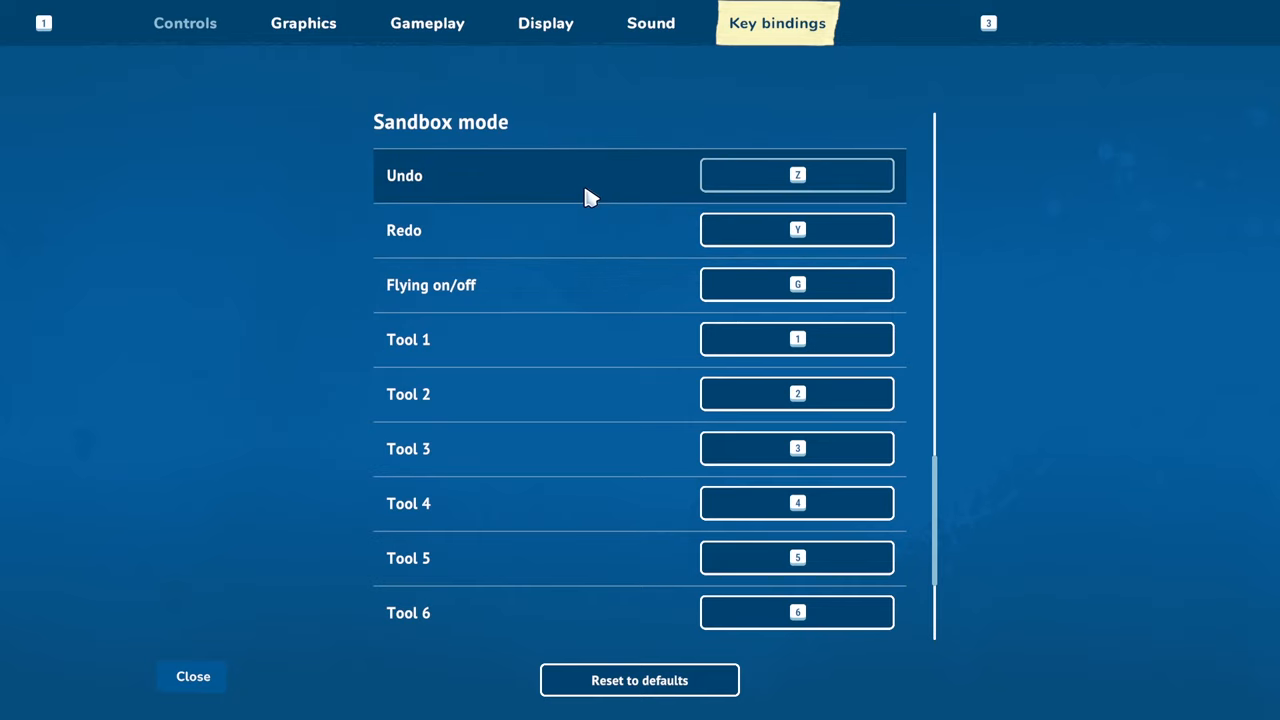